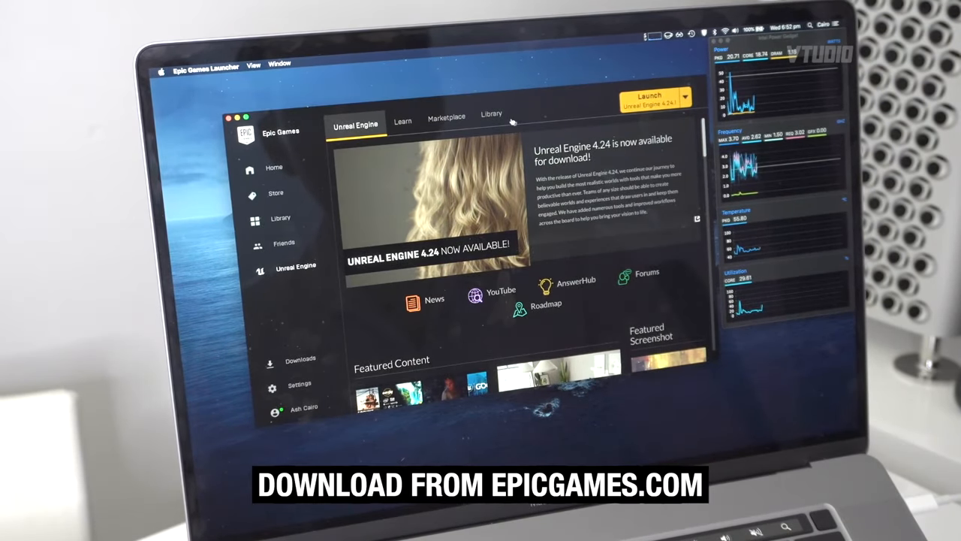
- View the Library with engine versions 4.24.1, 4.23.1 and VehicleGame, then switch to Learn
{"action": "left_click", "coordinate": [491, 117]}
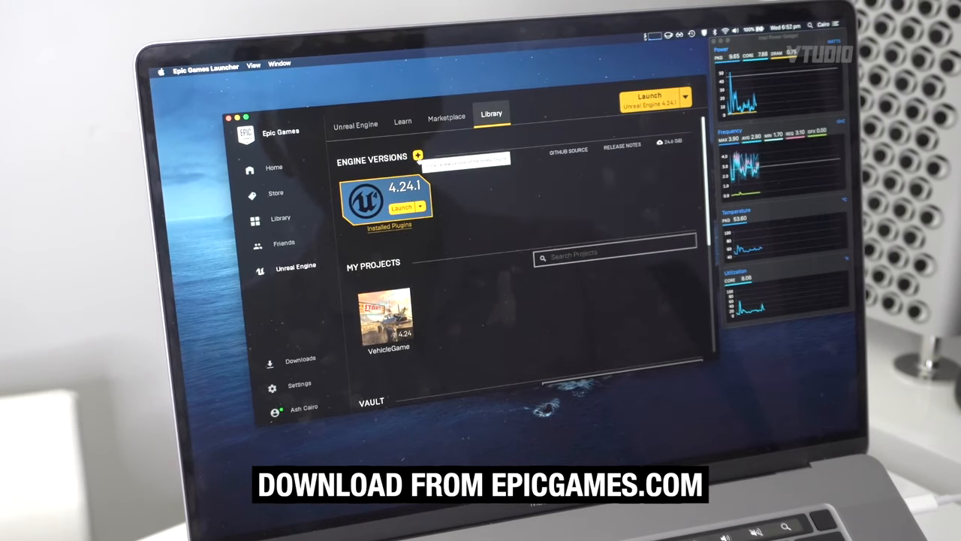
{"action": "left_click", "coordinate": [418, 154]}
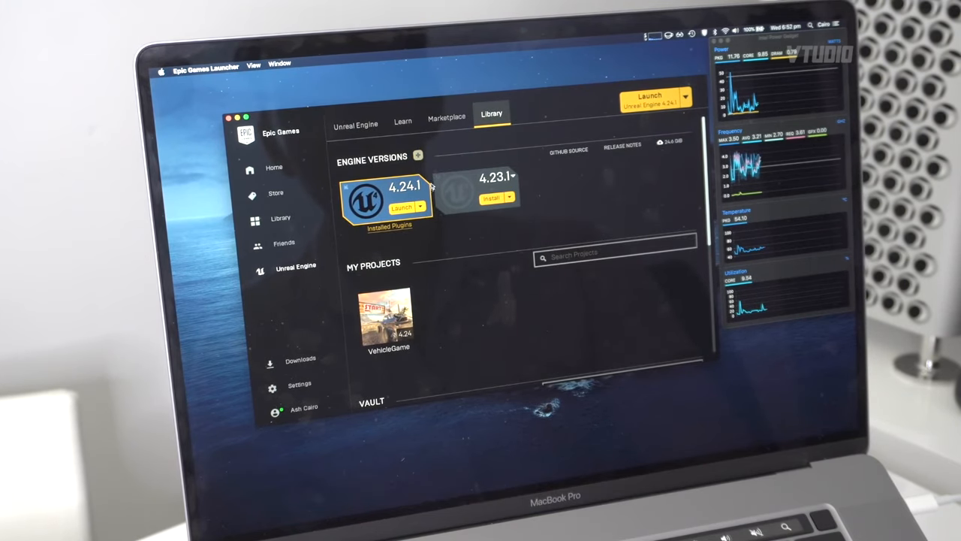
{"action": "left_click", "coordinate": [402, 120]}
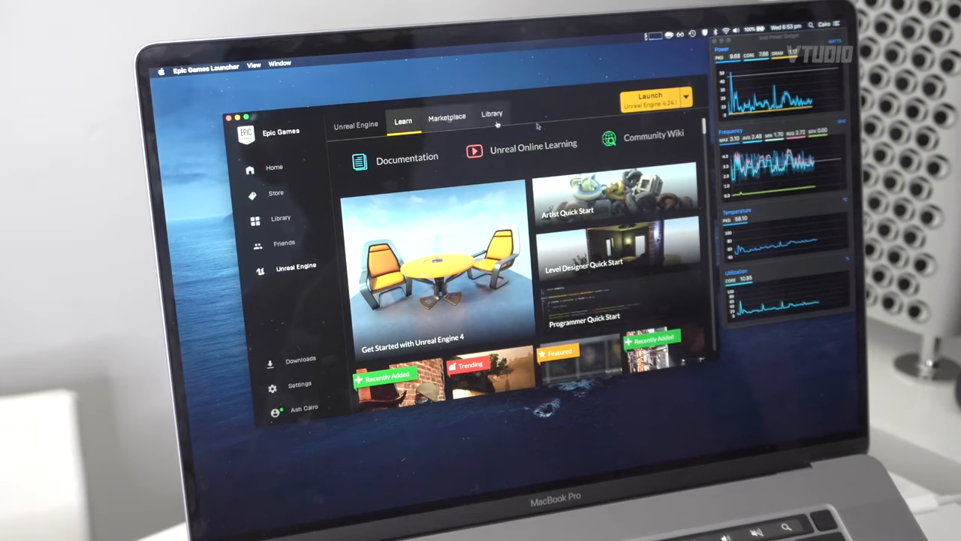
- Scroll the Learn page down to the Vehicle Game sample and back up
{"action": "scroll", "scroll_direction": "down", "scroll_amount": 3}
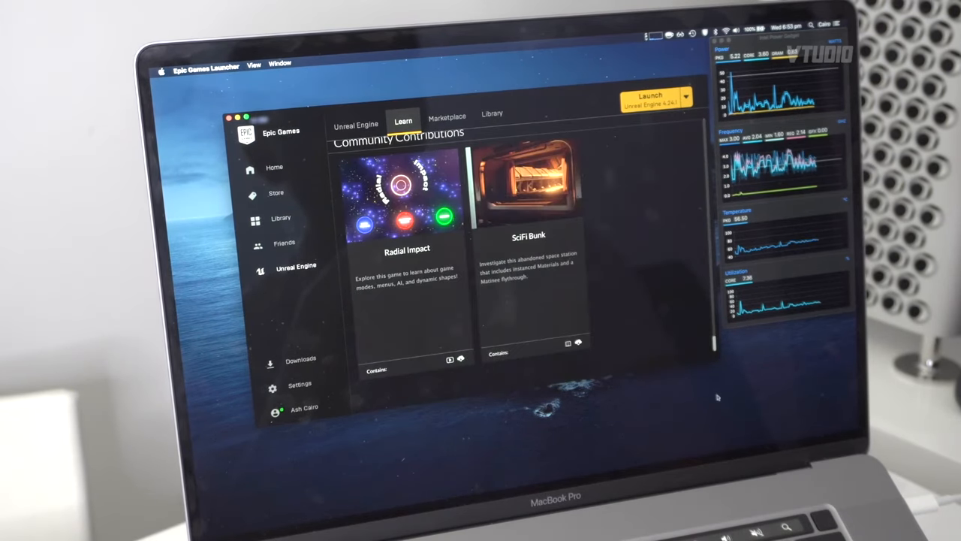
{"action": "scroll", "scroll_direction": "down", "scroll_amount": 3}
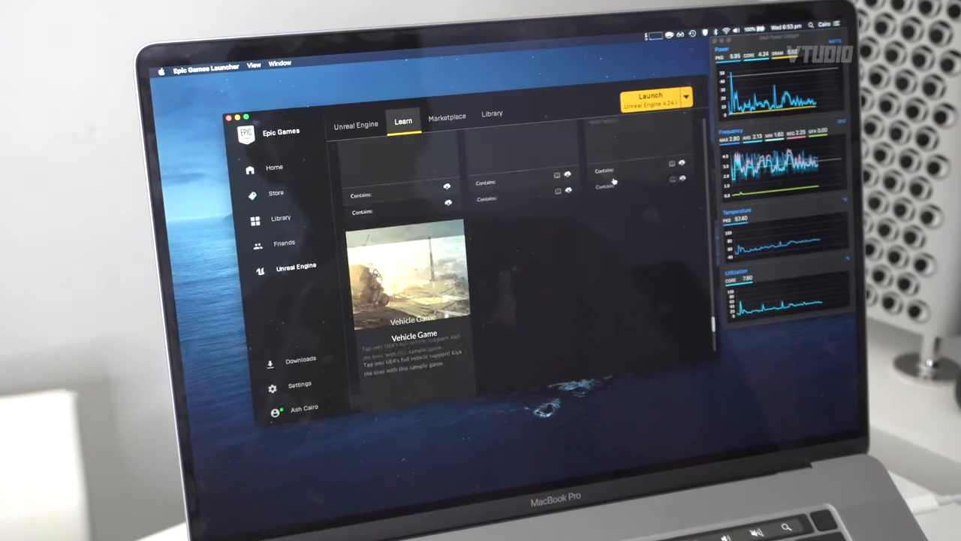
{"action": "scroll", "scroll_direction": "up", "scroll_amount": 3}
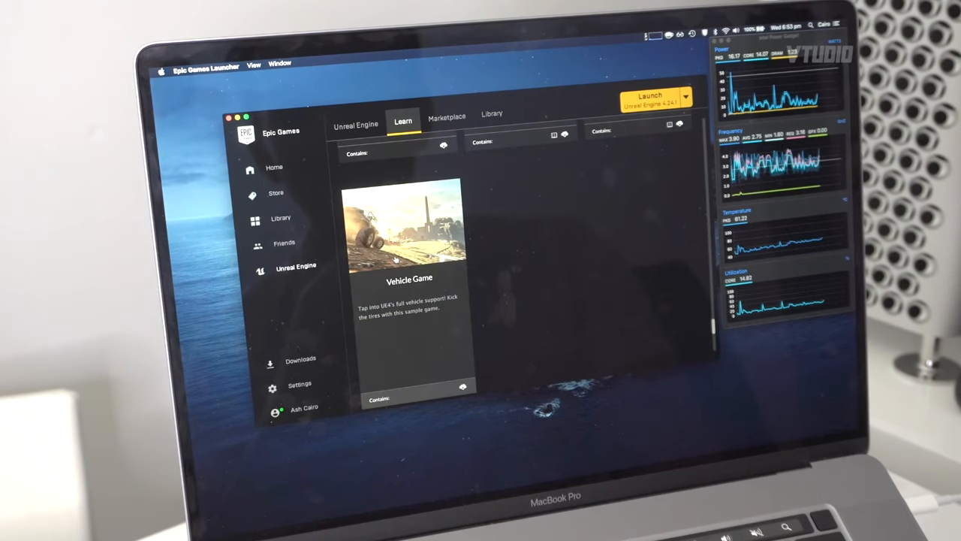
{"action": "scroll", "scroll_direction": "up", "scroll_amount": 3}
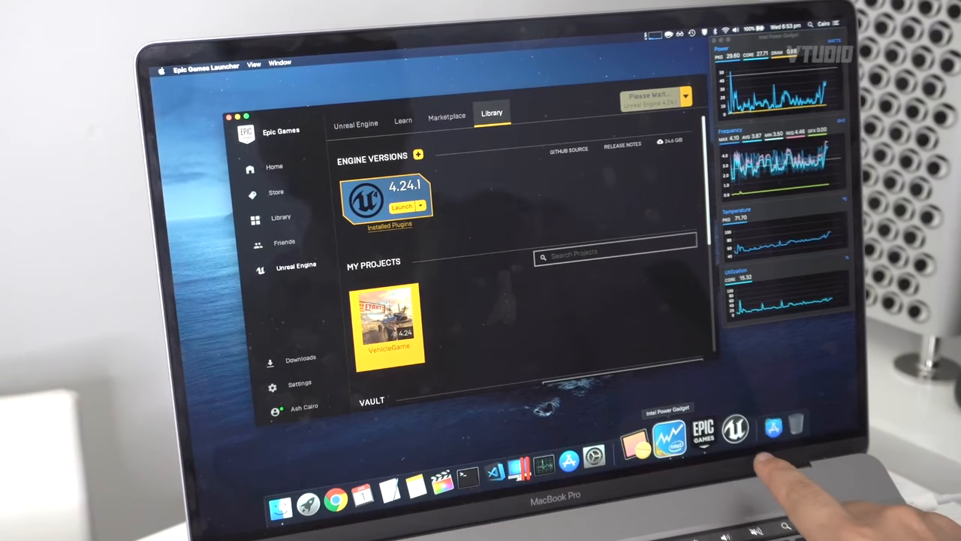
- Launch the VehicleGame project in Unreal Editor and answer the network connections prompt
{"action": "double_click", "coordinate": [389, 322]}
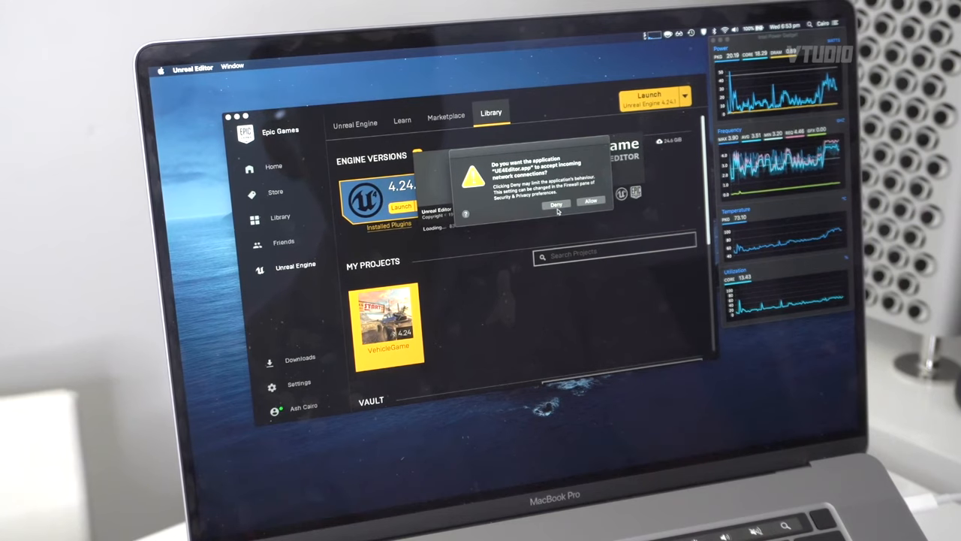
{"action": "left_click", "coordinate": [555, 204]}
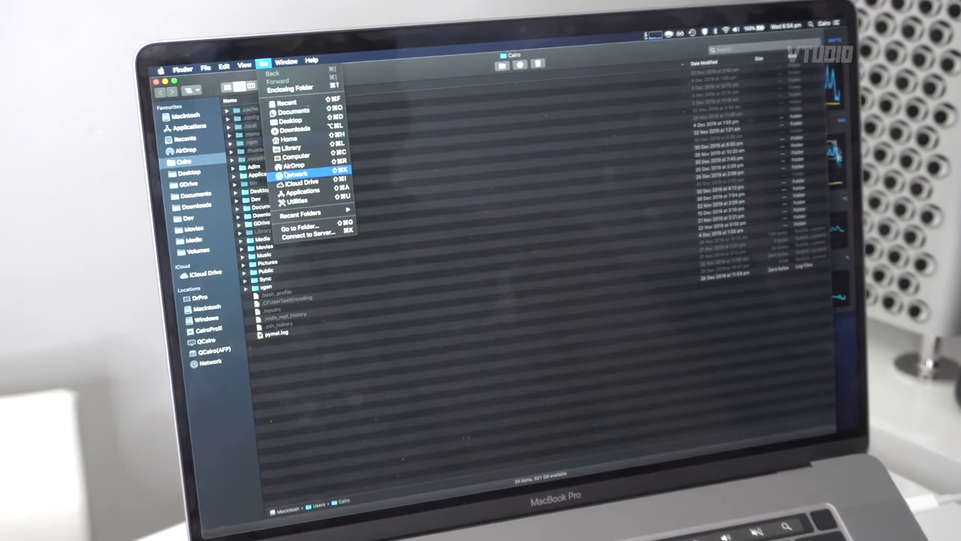
- Go to ~/Library via Go to Folder and open Application Support toward the Epic folder
{"action": "left_click", "coordinate": [299, 226]}
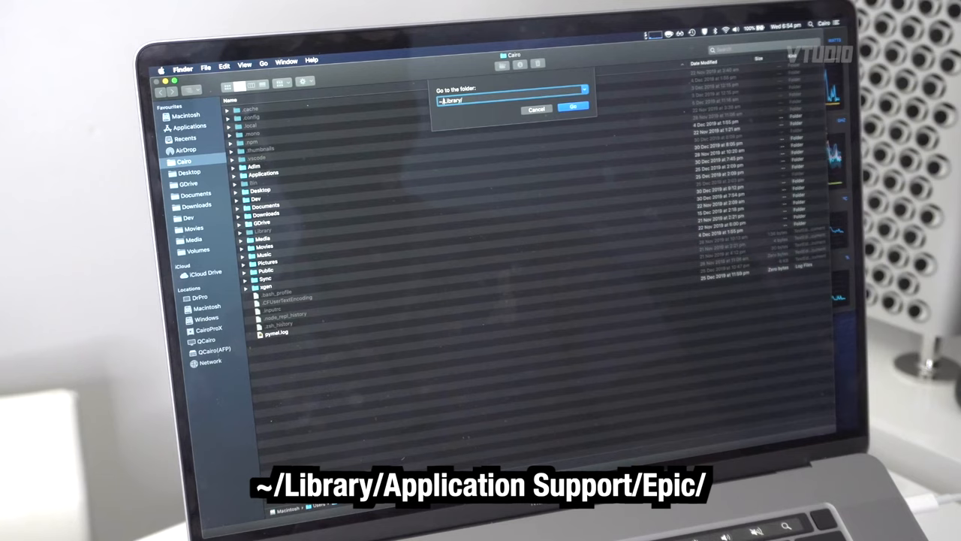
{"action": "left_click", "coordinate": [574, 105]}
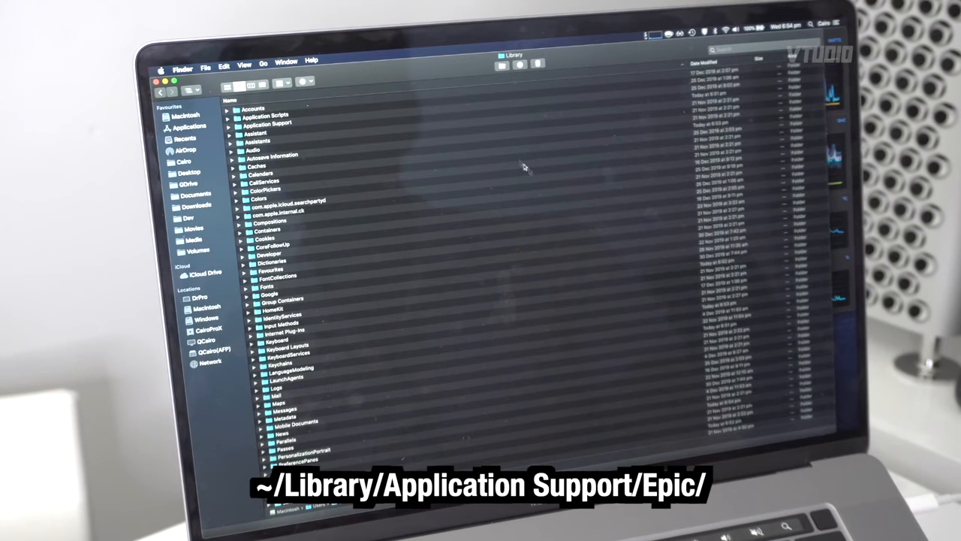
{"action": "left_click", "coordinate": [270, 123]}
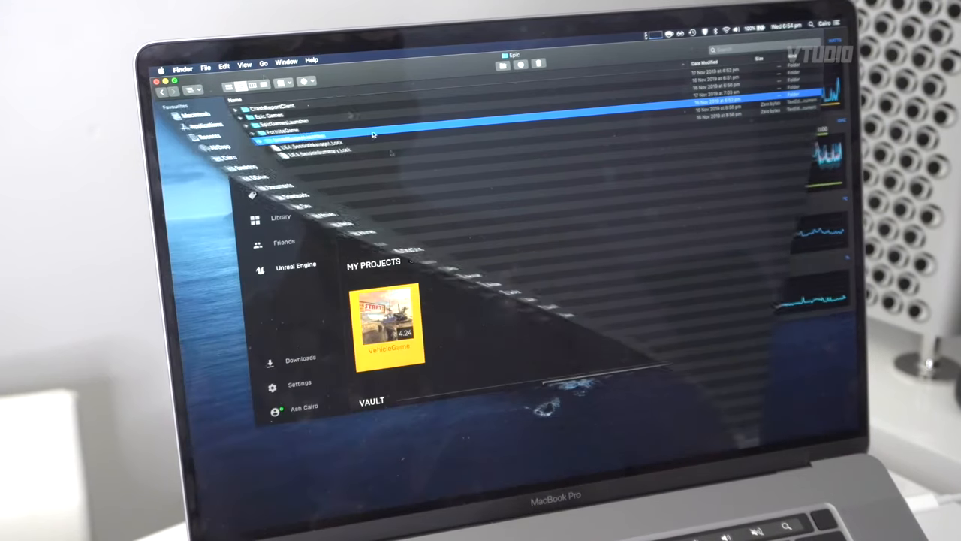
- Open a subfolder of Epic, then return to Unreal Editor compiling 1,821 shaders
{"action": "double_click", "coordinate": [389, 319]}
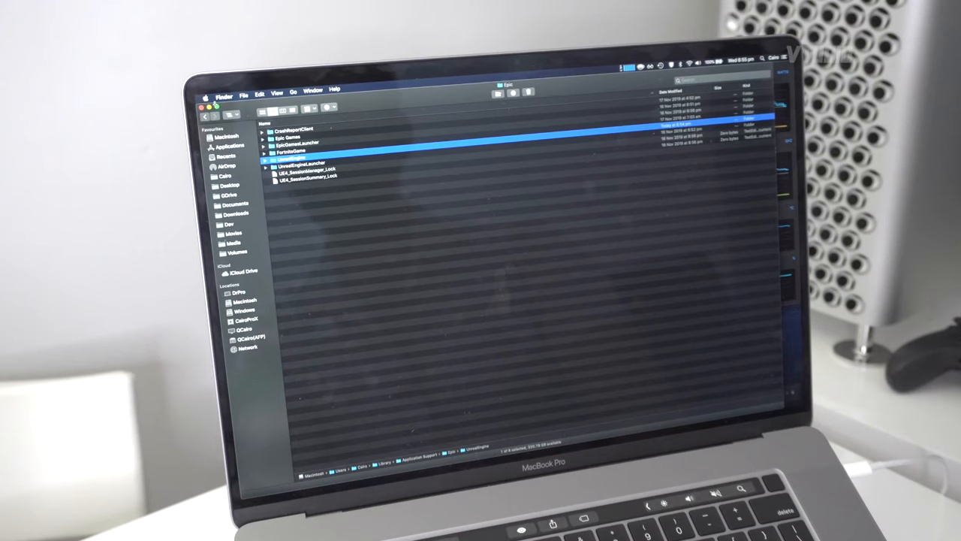
{"action": "double_click", "coordinate": [304, 163]}
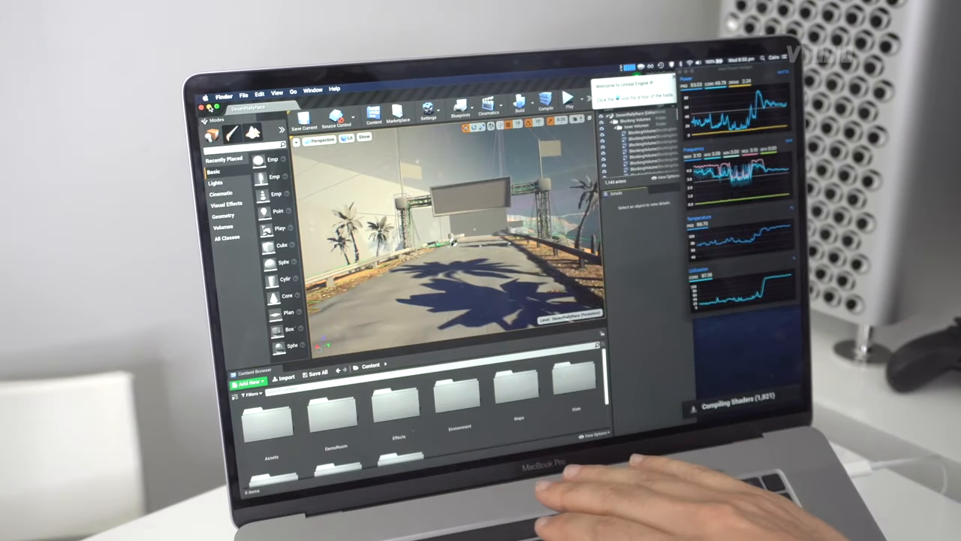